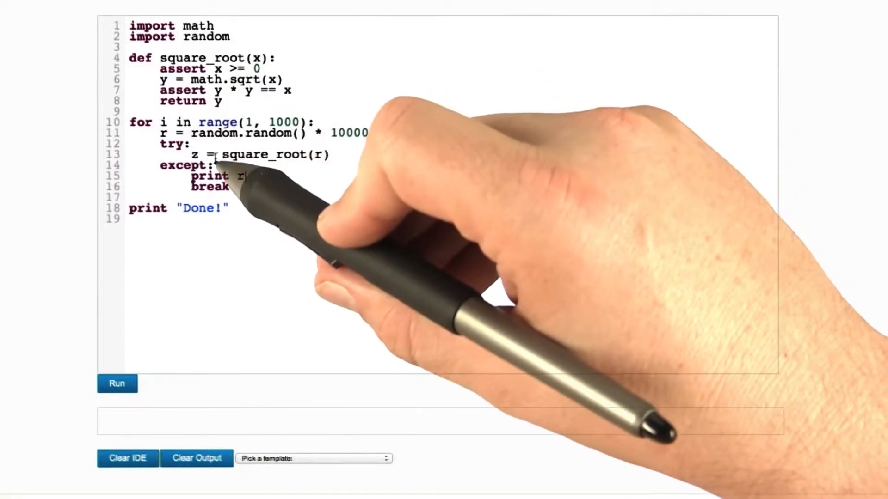
# Run the square_root test script to print a failing value such as 8436.92072865 followed by Done!
pyautogui.click(117, 383)
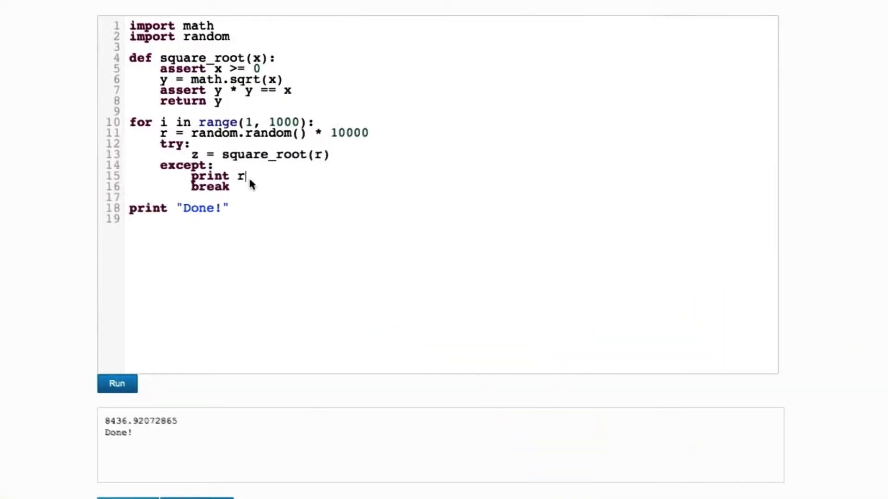
# Extend line 15 to 'print r, math.sqrt(r) * math.sqrt(r)' in the except branch
pyautogui.write(', math.s')
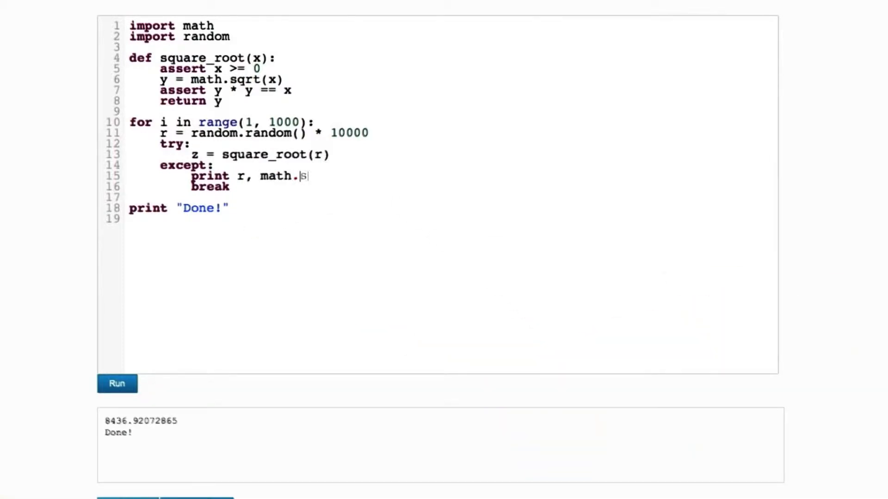
pyautogui.write('qrt(')
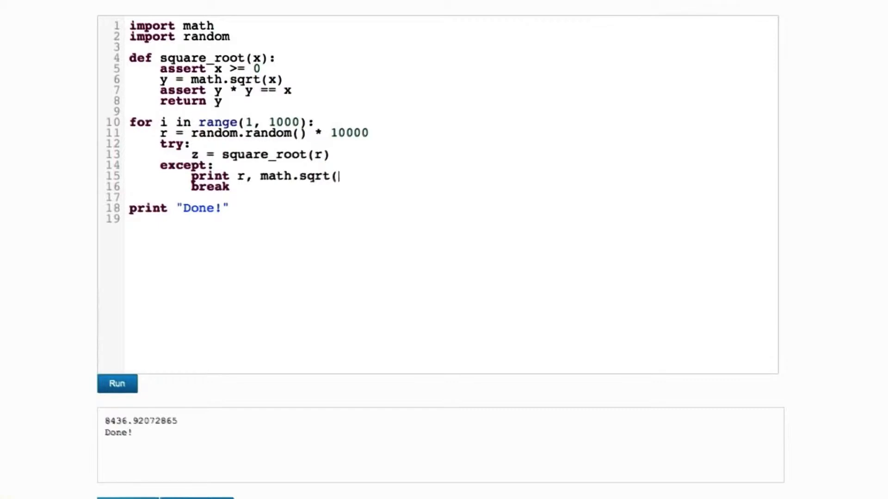
pyautogui.write('r) * math.sq')
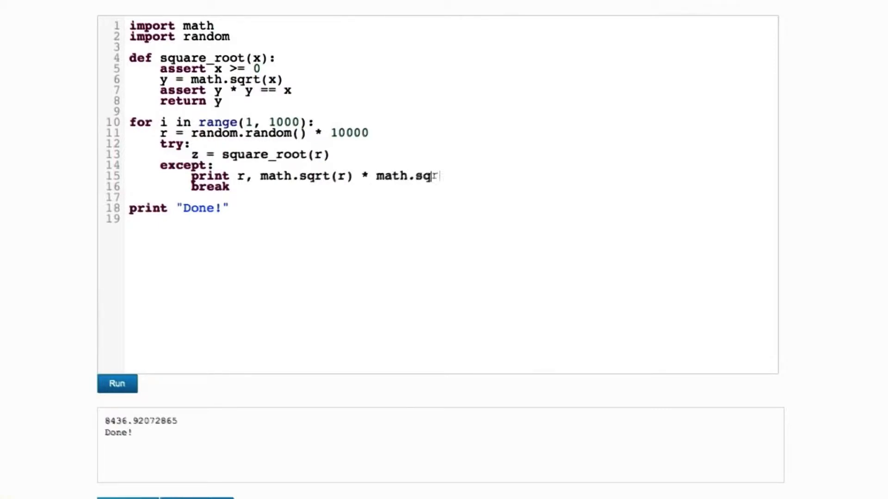
pyautogui.write('rt(r)')
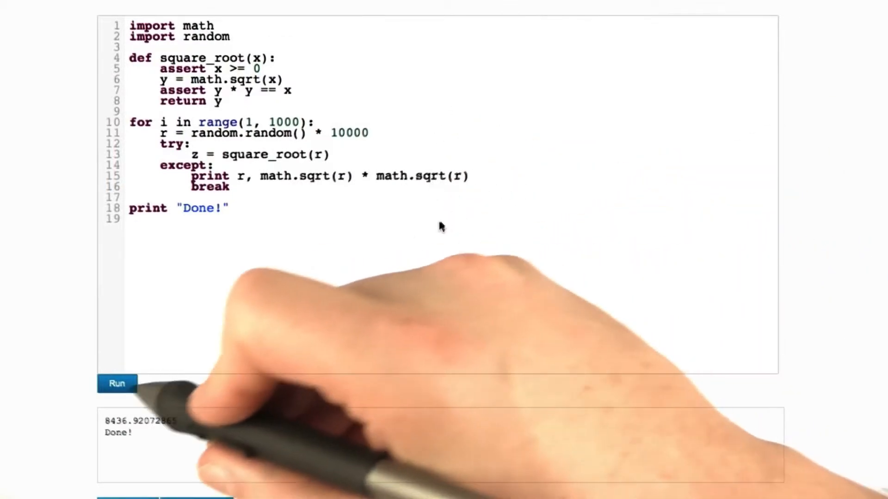
# Rerun the script so 2123.01753488 prints beside its identical-looking squared root, then edit the print to show r minus it
pyautogui.click(116, 383)
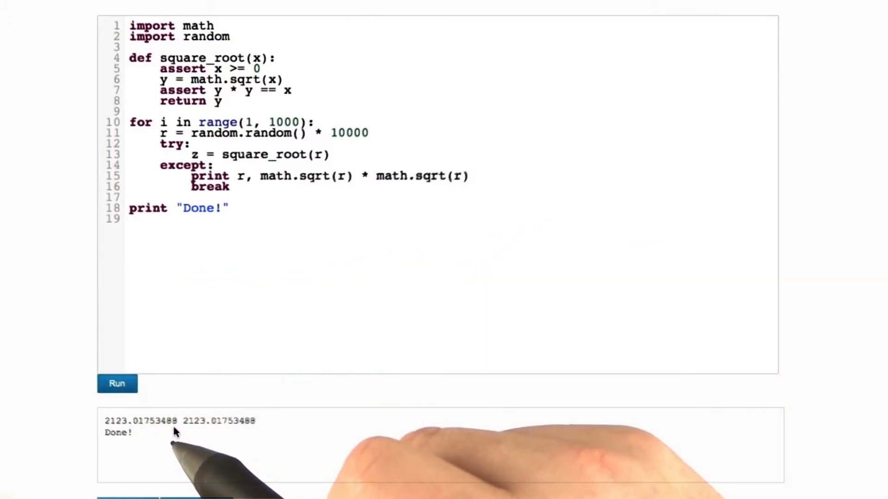
pyautogui.click(470, 176)
pyautogui.write(' r -')
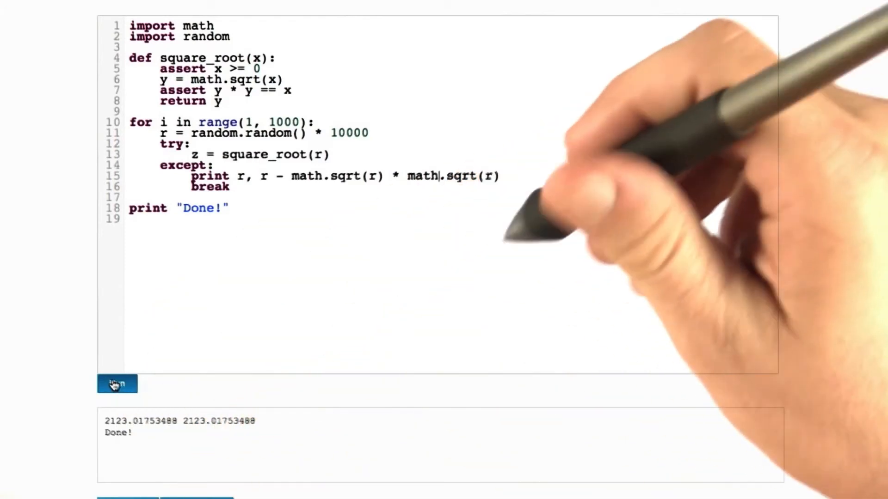
# Run the script printing 9049.18392256 with difference 1.81898940355e-12, then begin editing the assertion's equality check on line 7
pyautogui.click(118, 384)
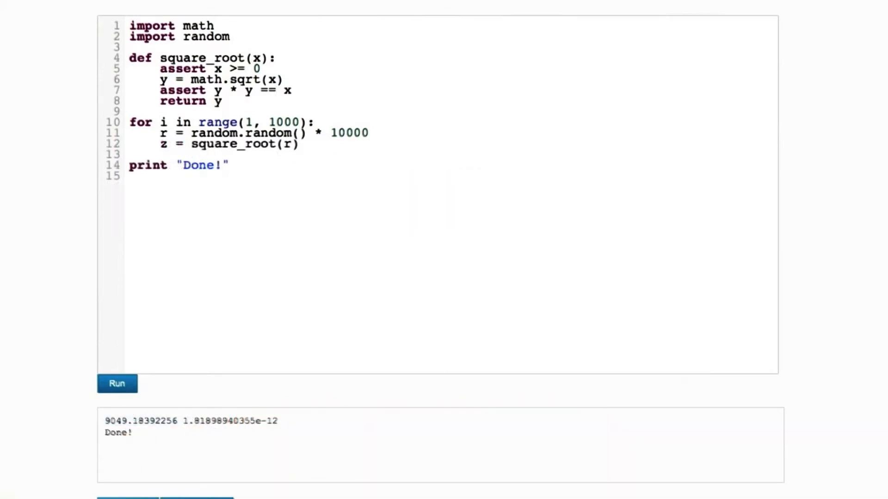
pyautogui.click(276, 89)
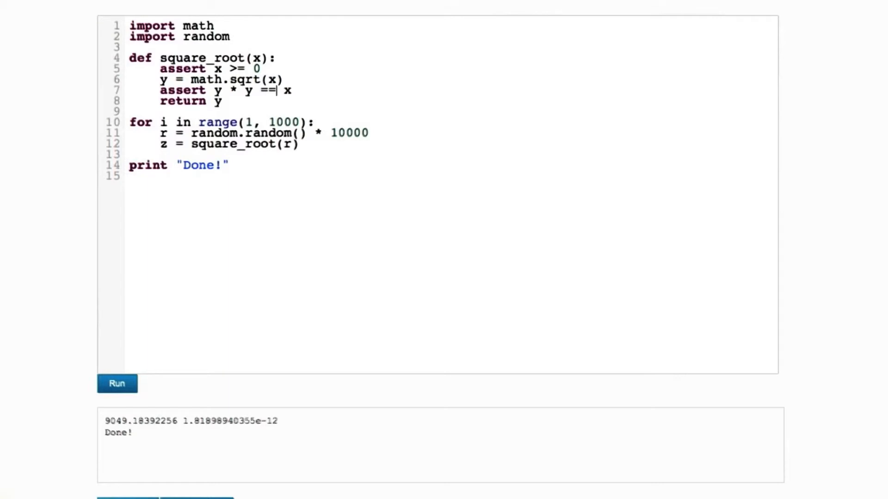